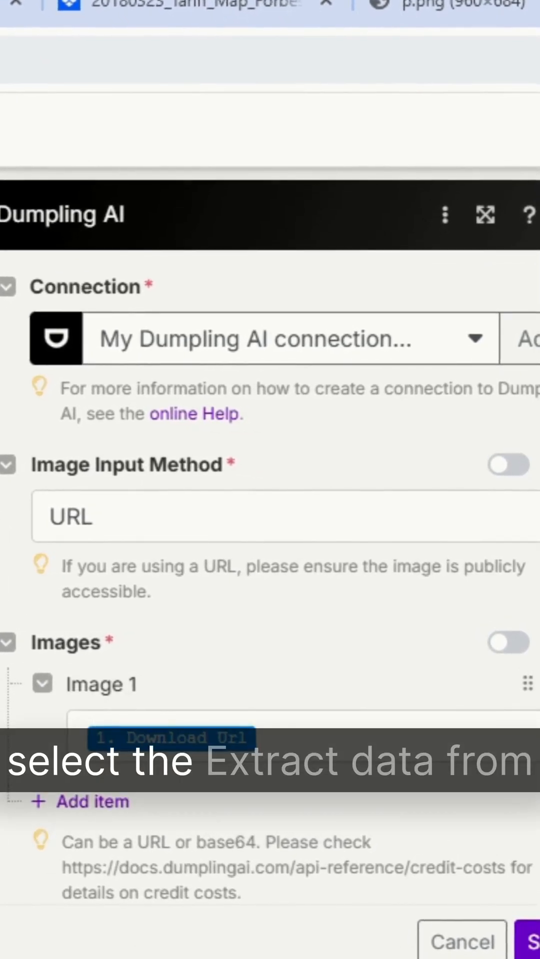
scroll("down", 3)
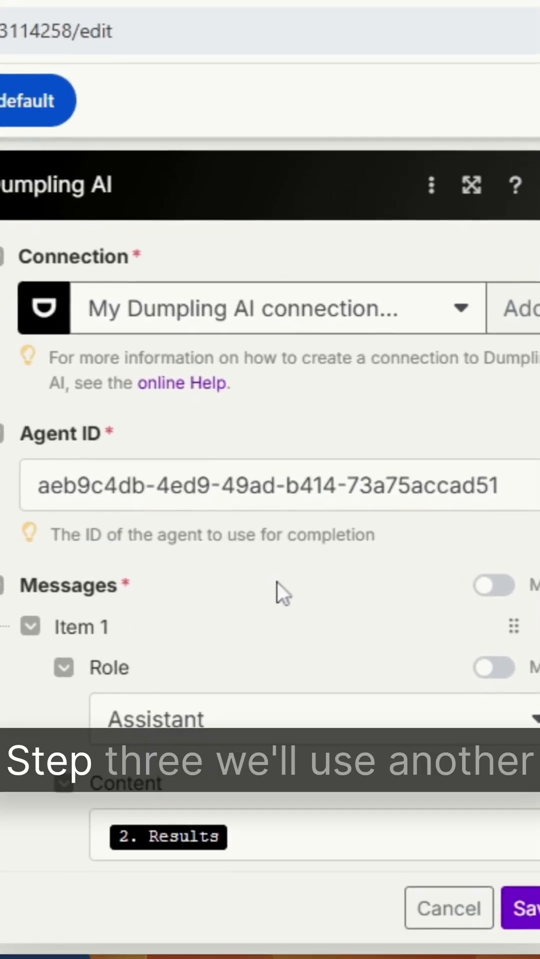
scroll("down", 3)
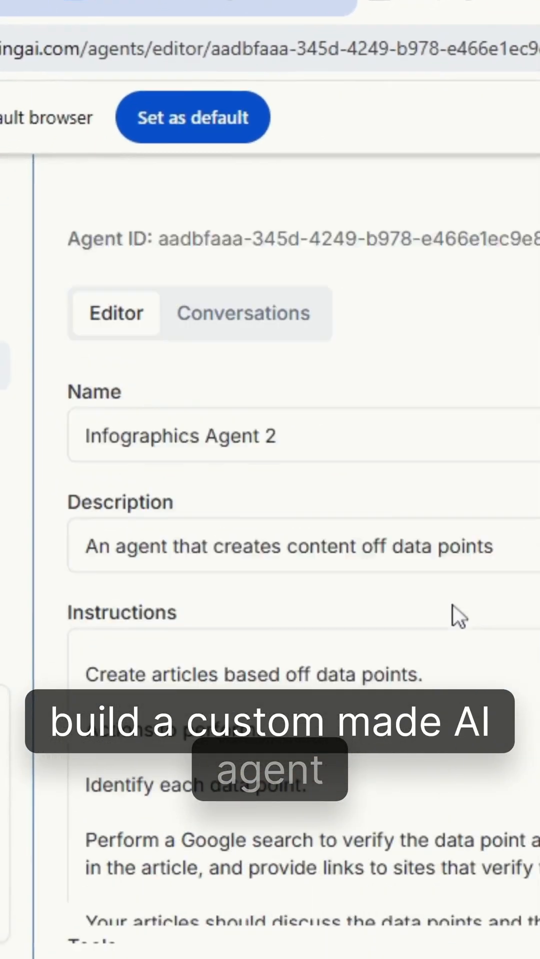
scroll("down", 3)
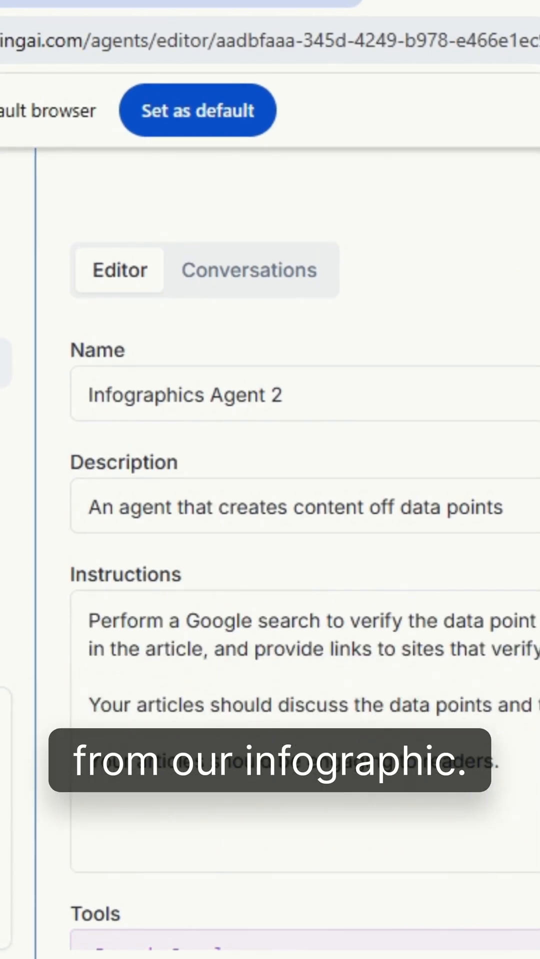
scroll("down", 3)
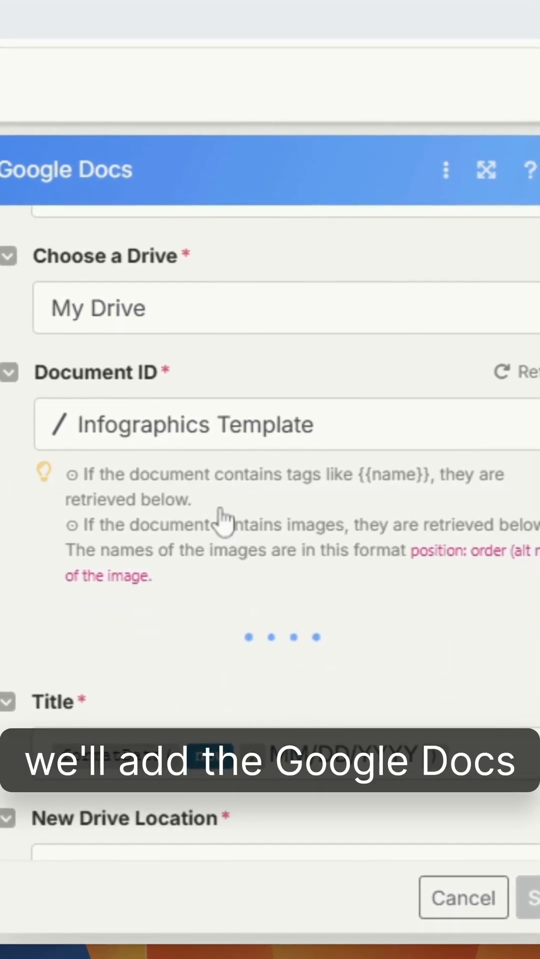
scroll("down", 3)
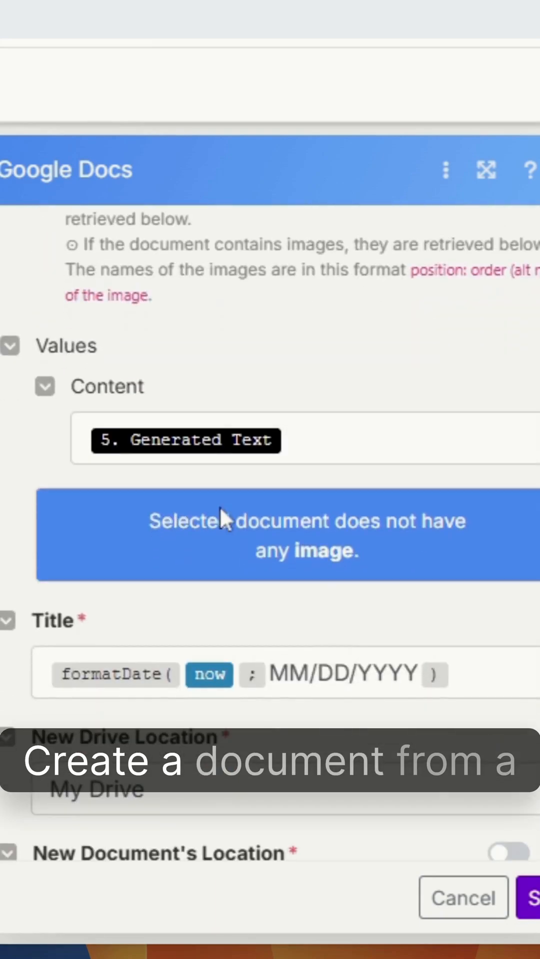
scroll("up", 3)
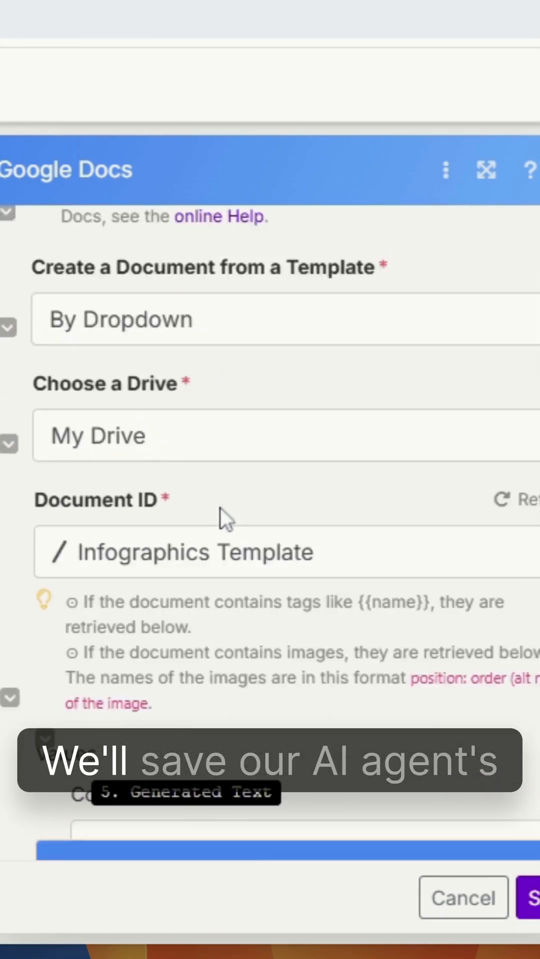
scroll("down", 3)
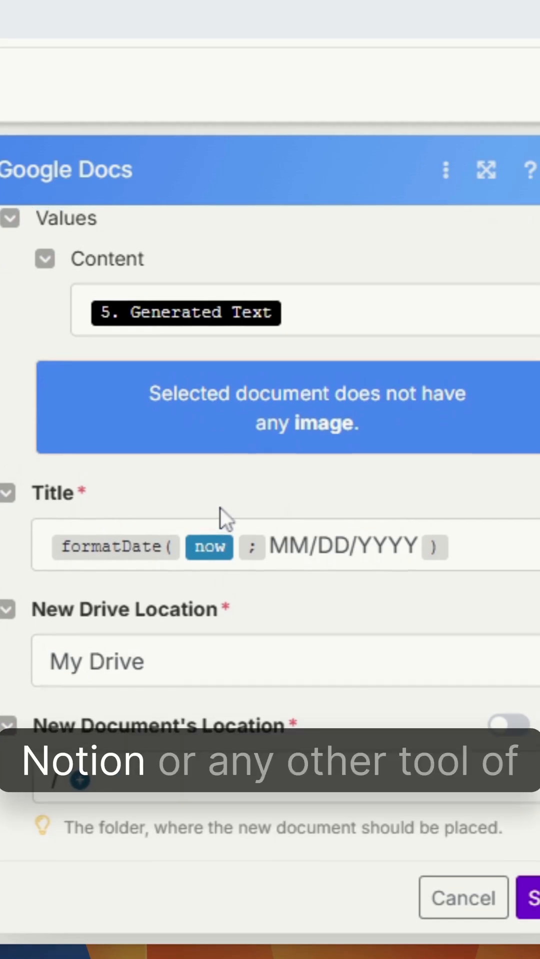
scroll("up", 3)
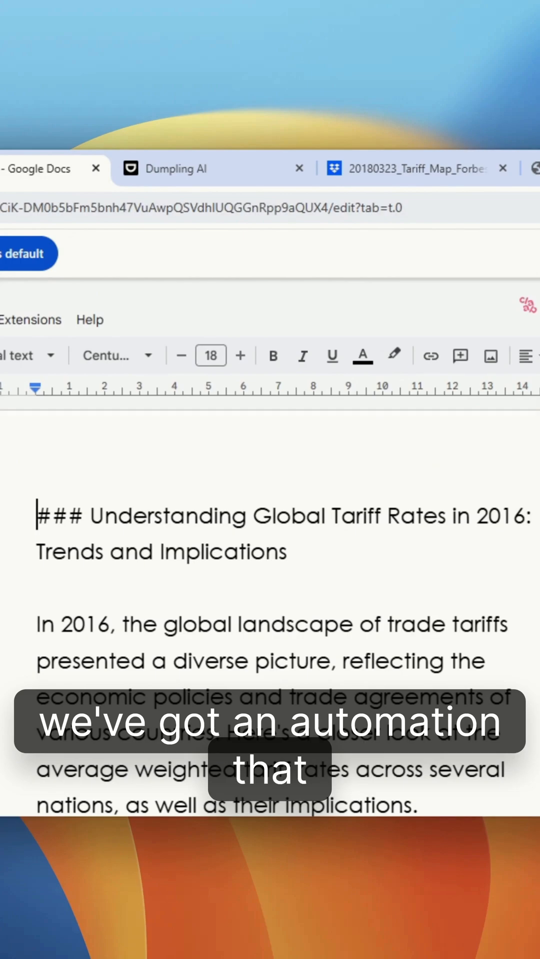
scroll("down", 3)
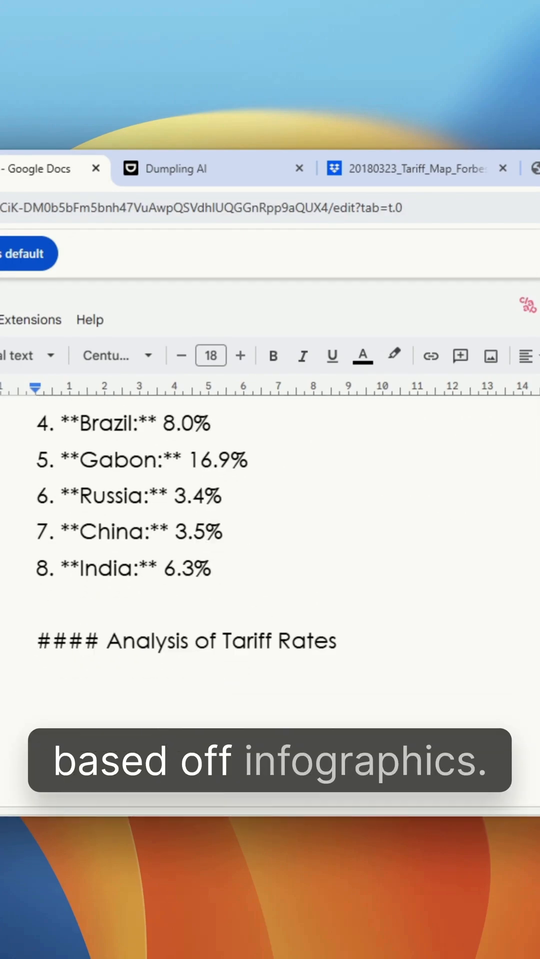
scroll("down", 3)
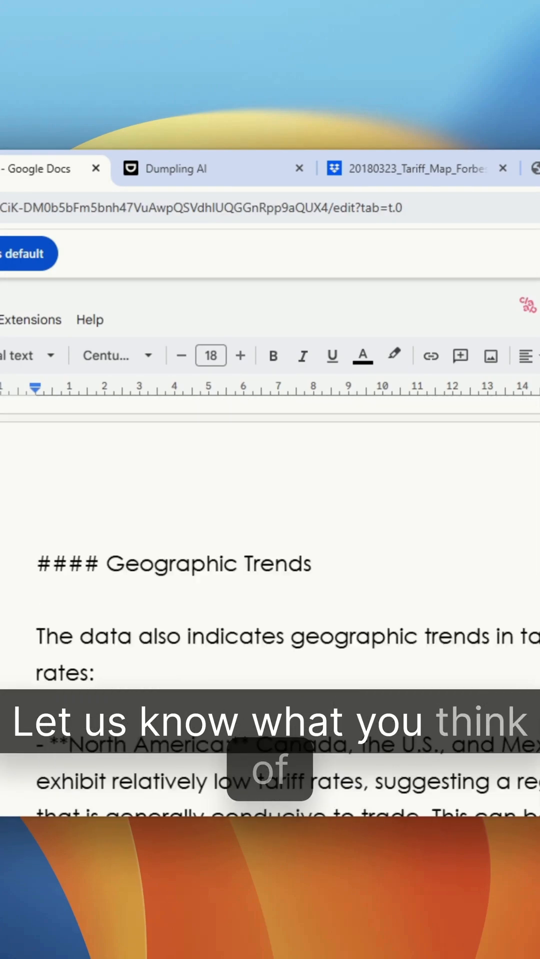